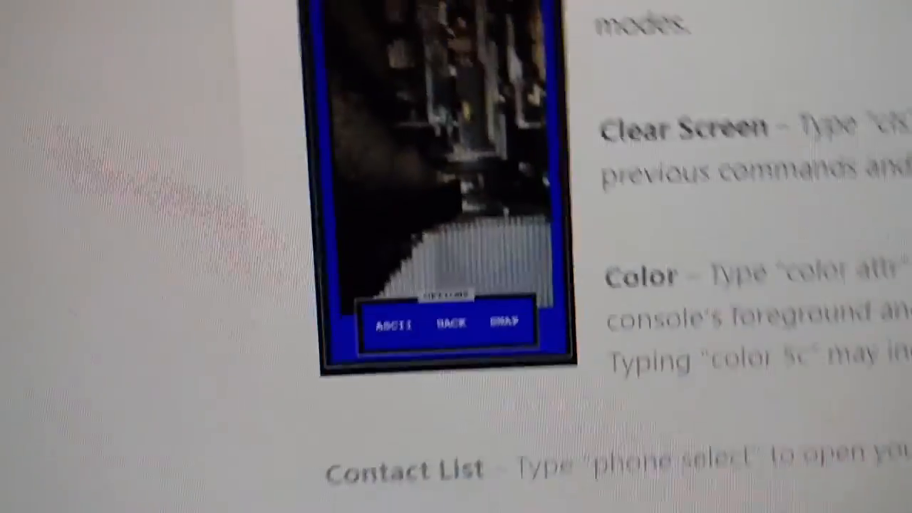
scroll(up, 3)
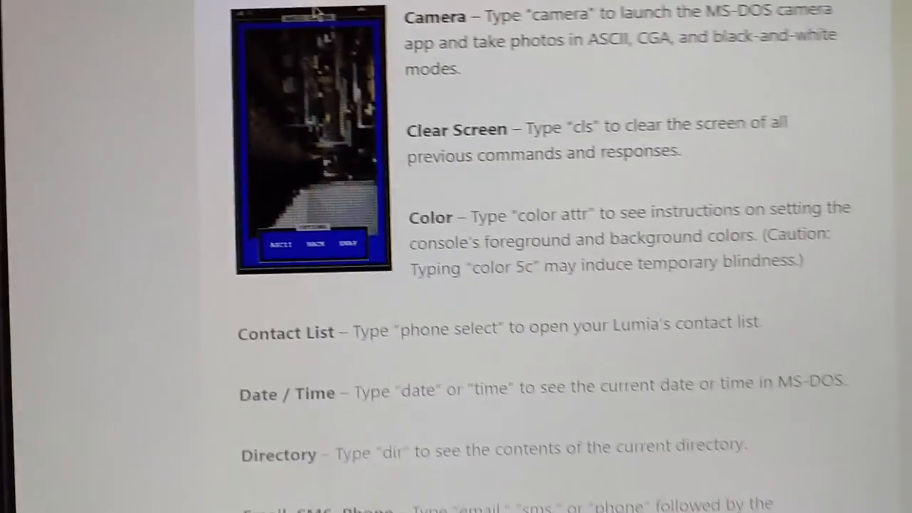
scroll(down, 3)
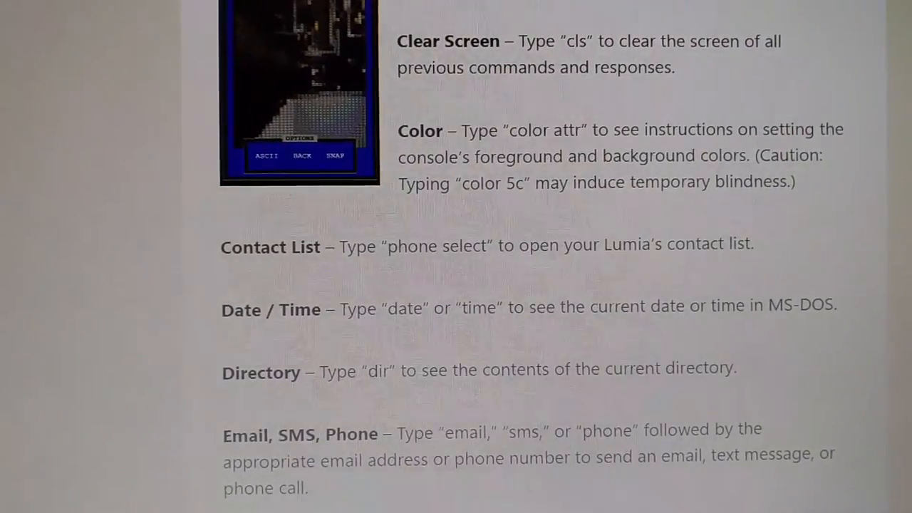
scroll(down, 3)
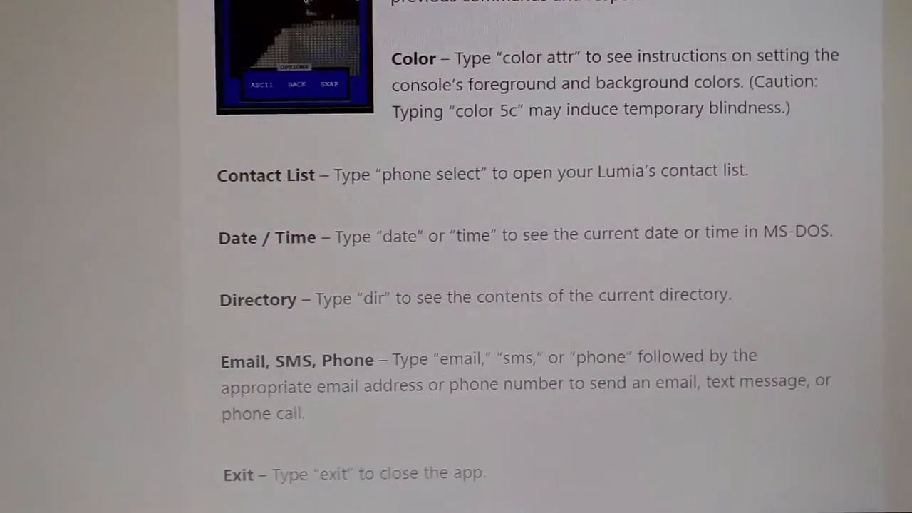
scroll(down, 3)
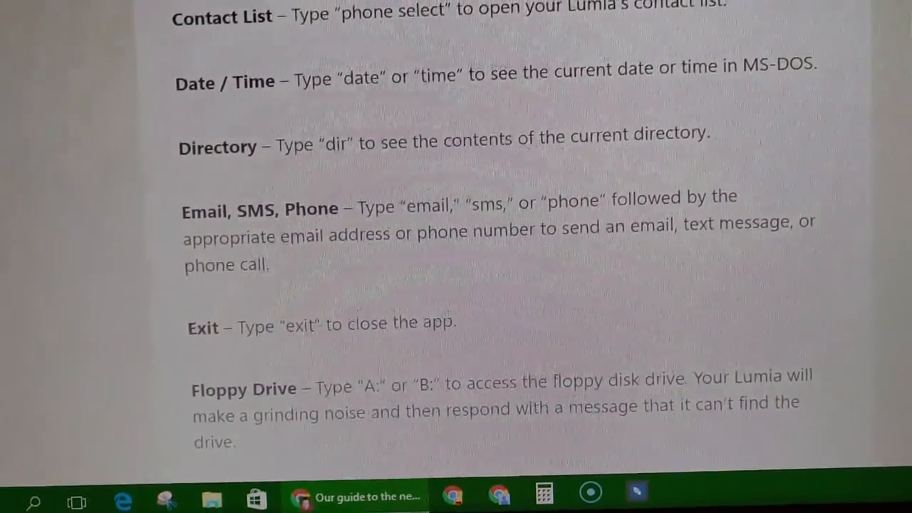
scroll(down, 3)
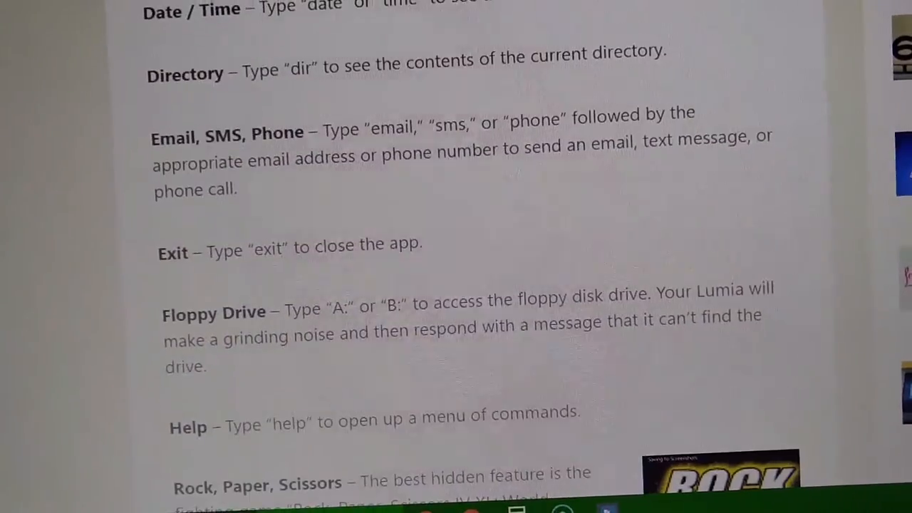
scroll(down, 3)
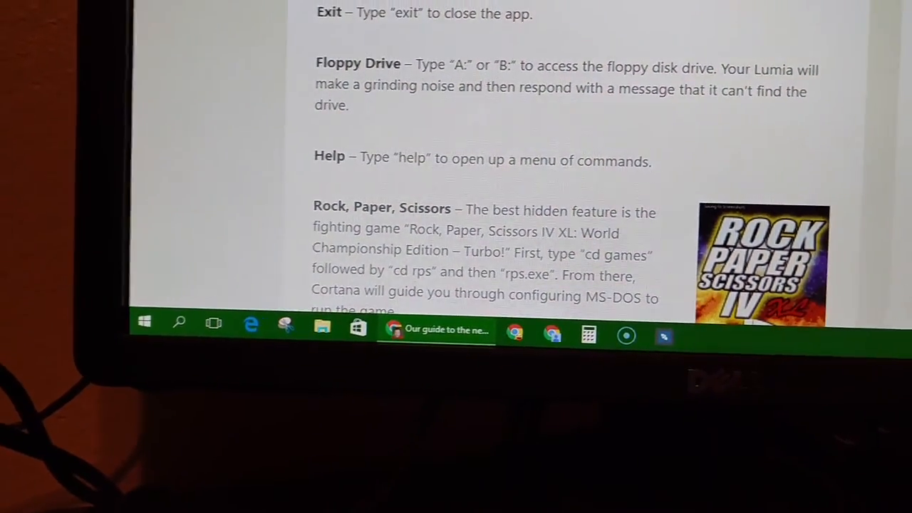
scroll(down, 3)
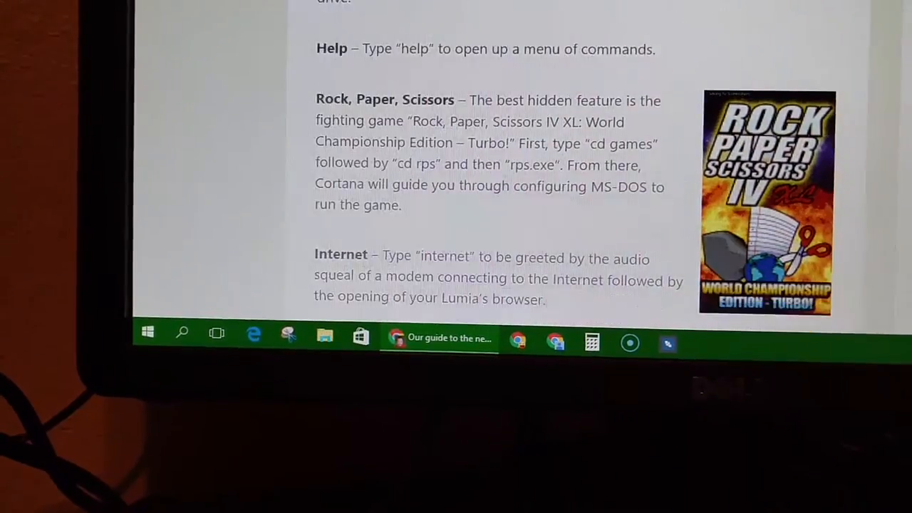
scroll(down, 3)
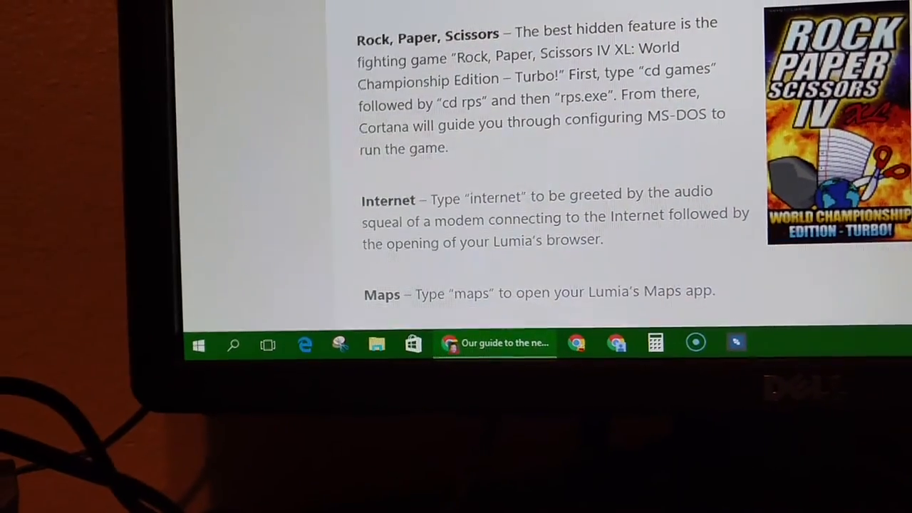
scroll(down, 3)
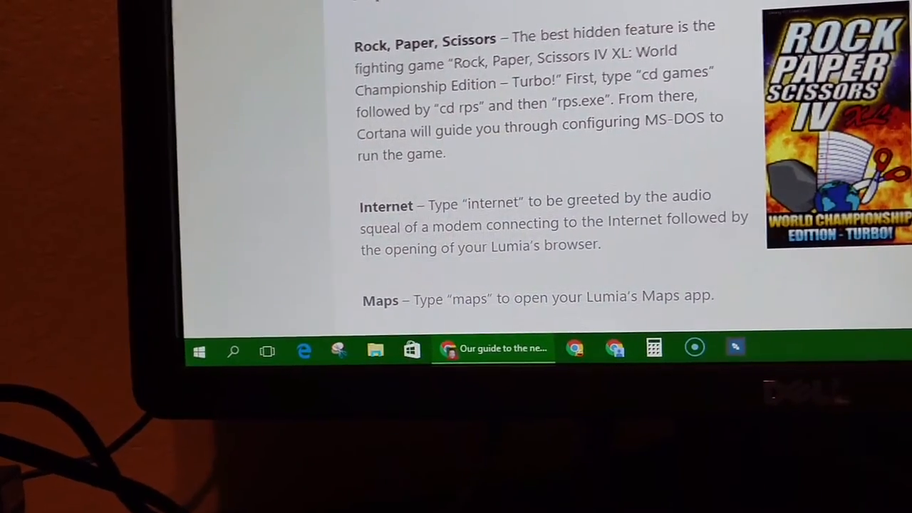
scroll(up, 3)
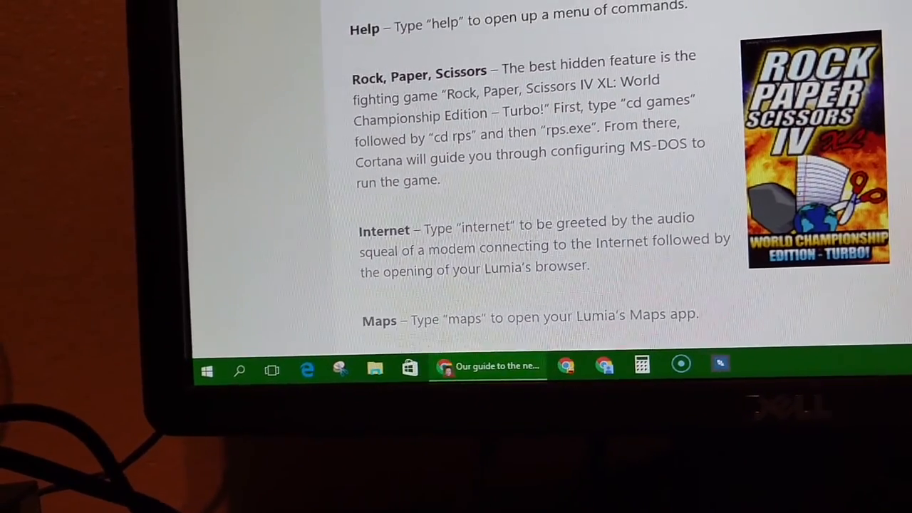